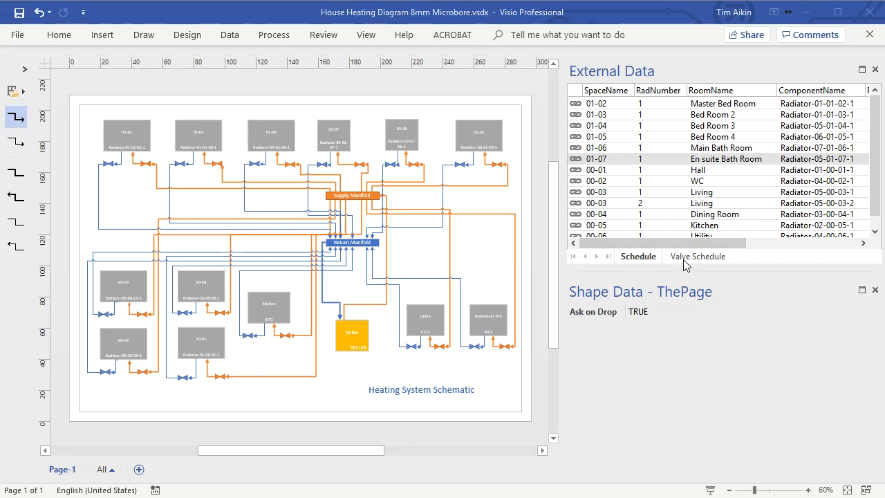
# Inspect radiator 01-02 and the second Living radiator, then expand the Valve Schedule fields.
pyautogui.click(697, 256)
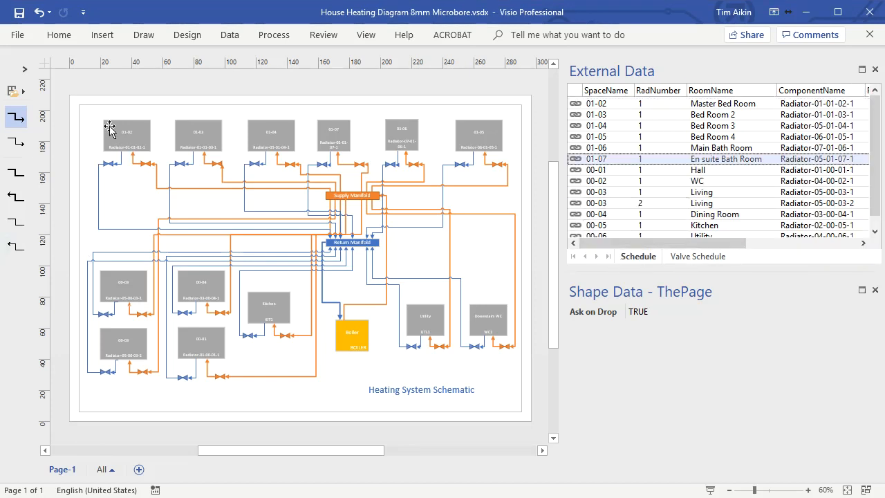
pyautogui.click(126, 133)
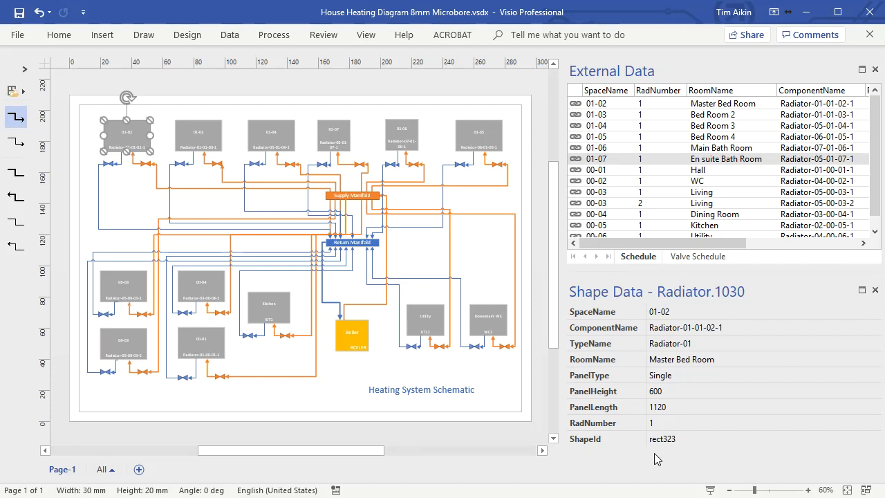
pyautogui.click(479, 135)
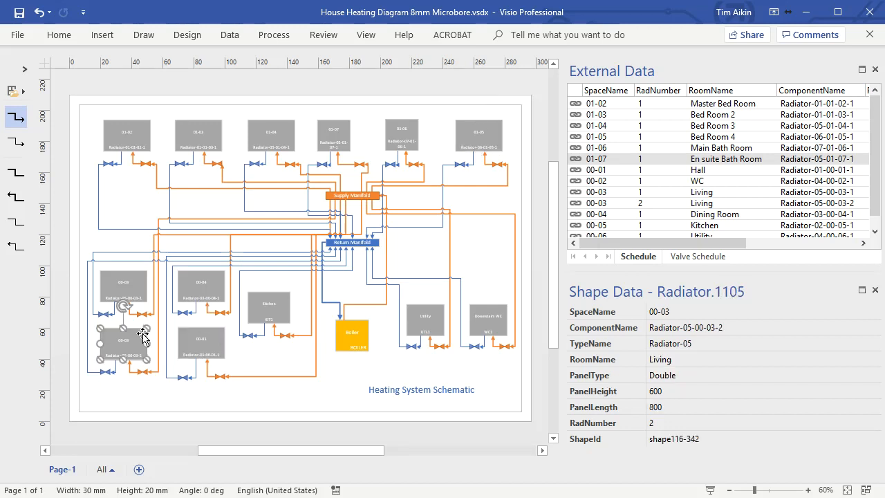
pyautogui.click(124, 339)
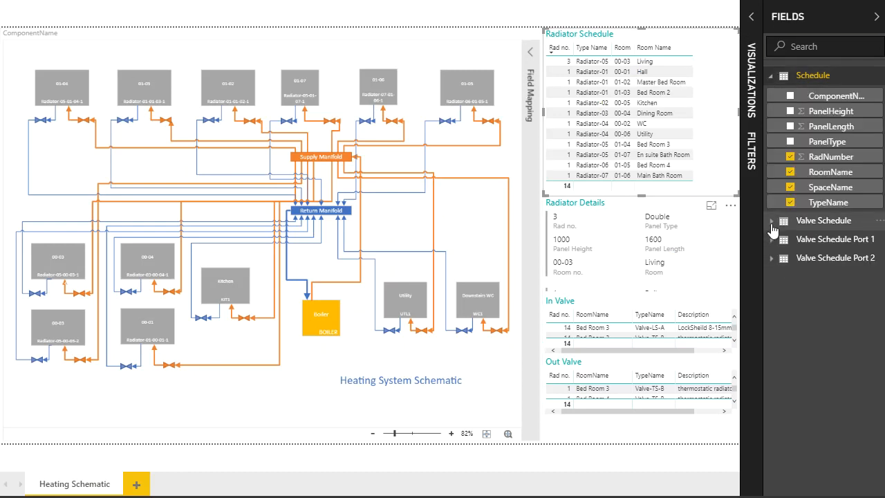
pyautogui.click(770, 220)
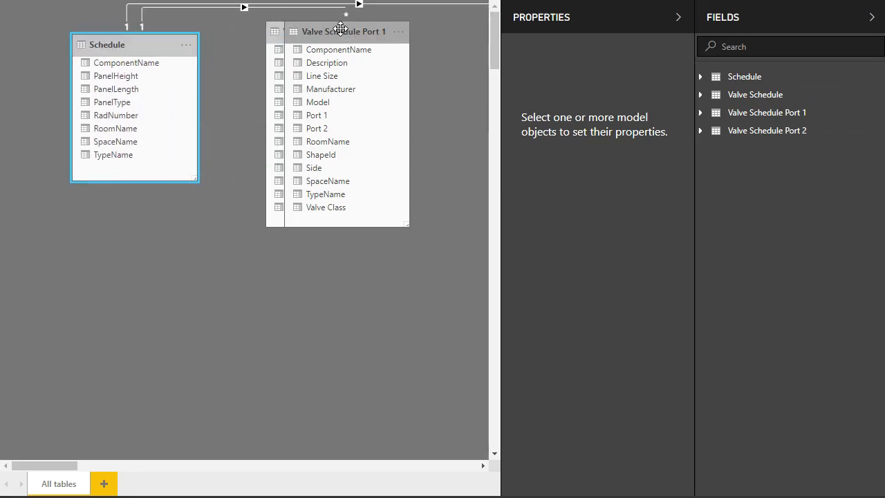
# Move the Valve Schedule table in the model beside the Schedule table.
pyautogui.click(311, 31)
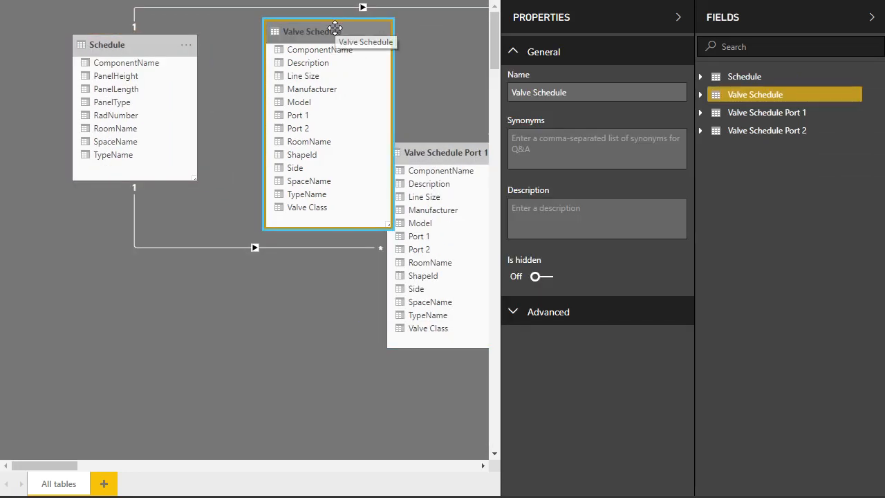
pyautogui.moveTo(335, 31); pyautogui.dragTo(151, 222)
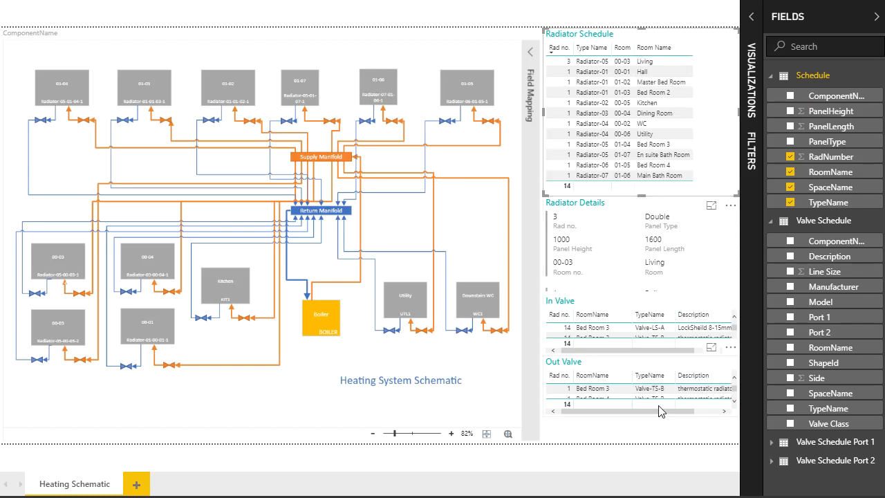
# Filter the tables by Bed Room 3, then Dining Room, ending on the 00-03 Living radiator.
pyautogui.click(71, 76)
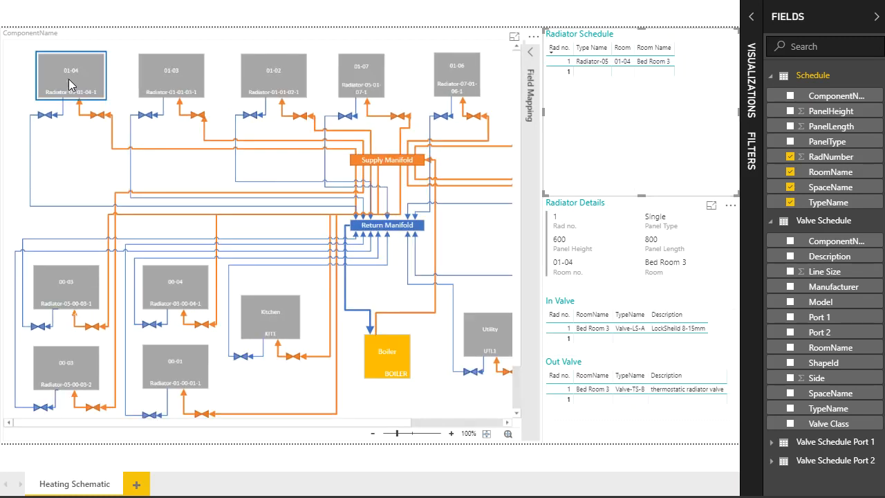
pyautogui.moveTo(197, 64)
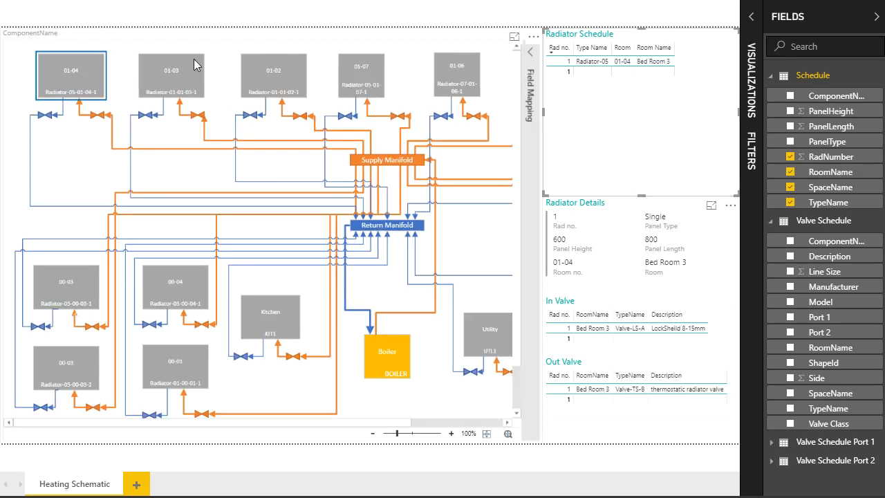
pyautogui.click(257, 76)
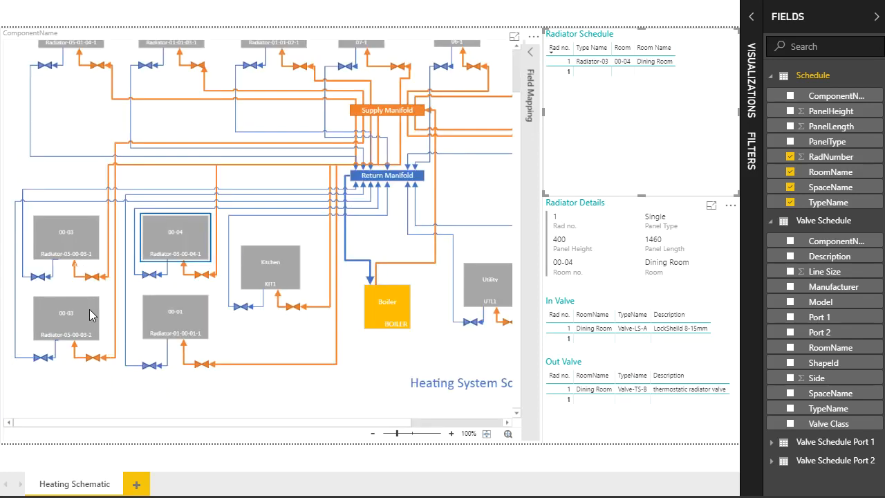
pyautogui.click(66, 238)
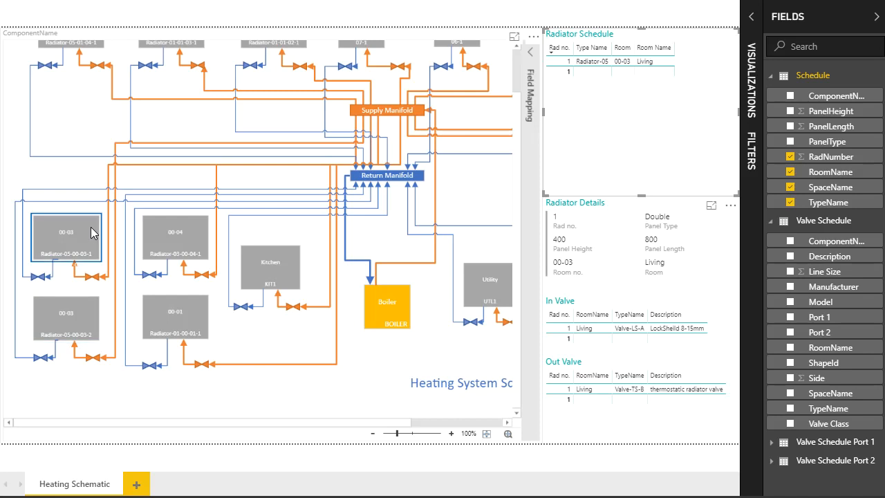